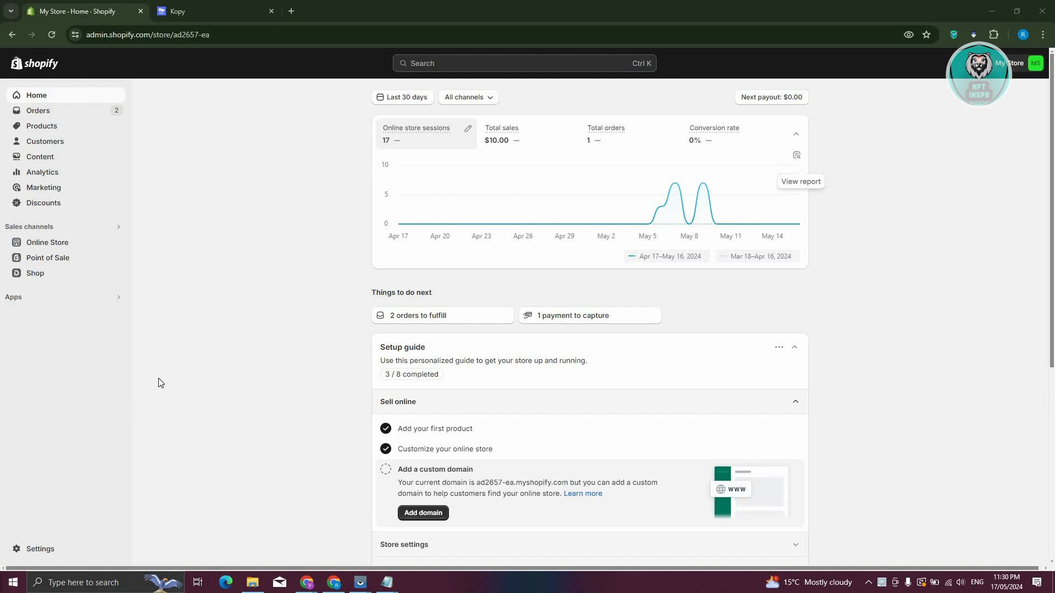
Step: Go to Settings, Apps and sales channels, and the Develop apps page
left_click(40, 549)
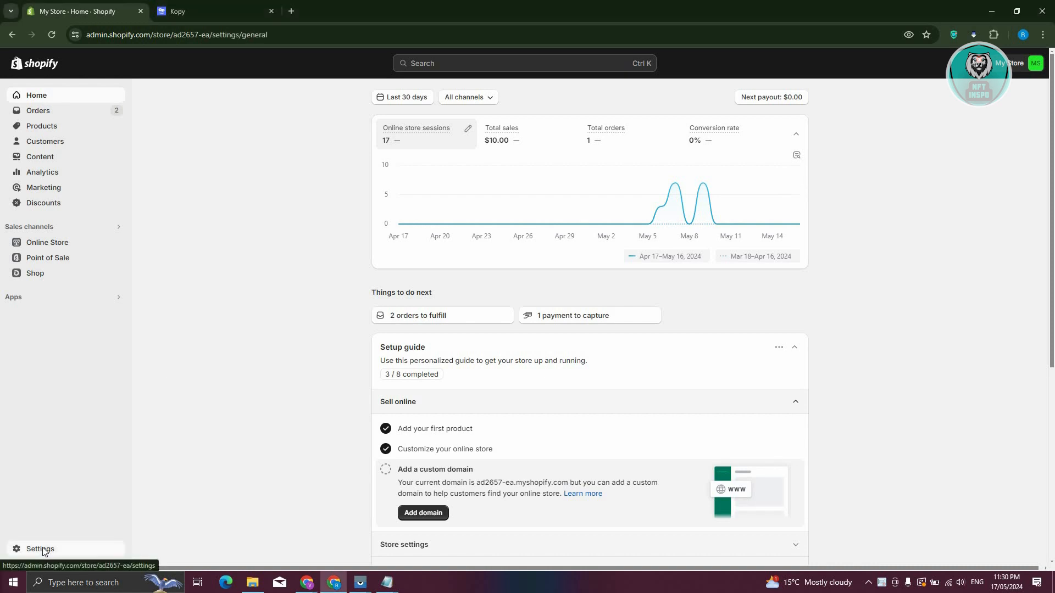
left_click(39, 549)
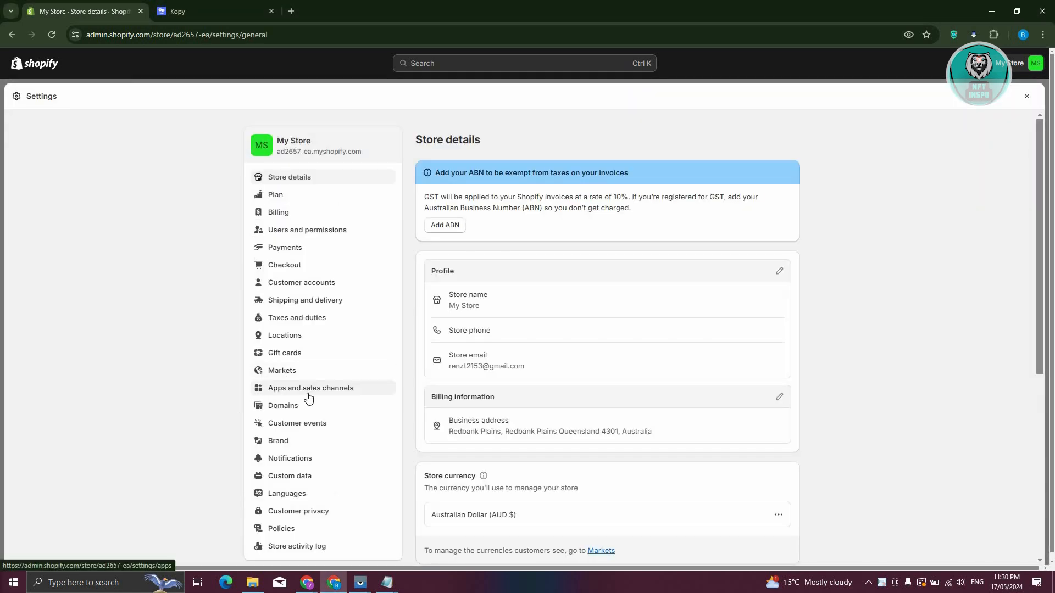
left_click(310, 387)
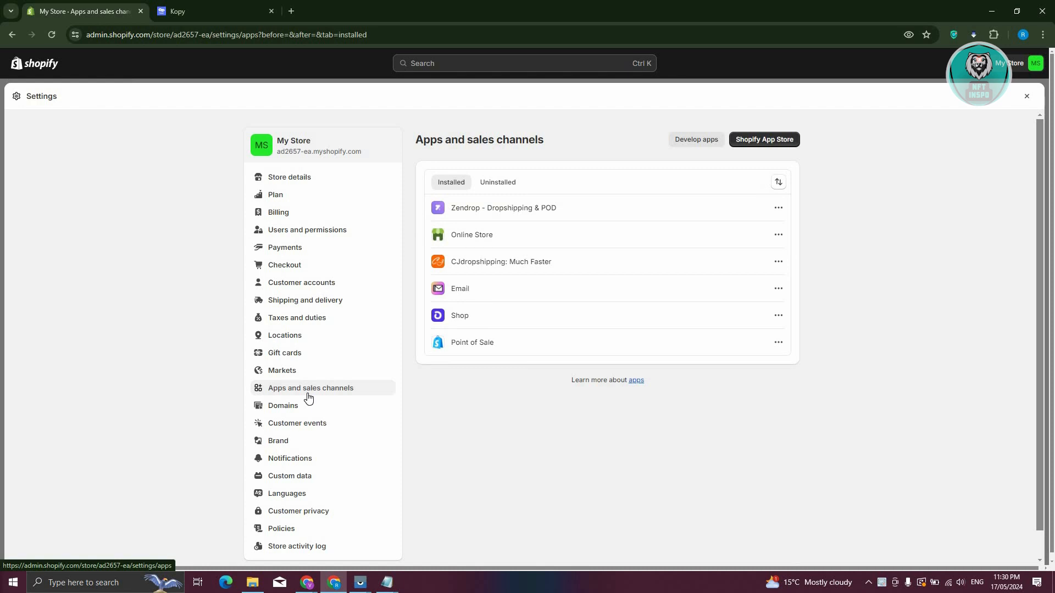
mouse_move(695, 140)
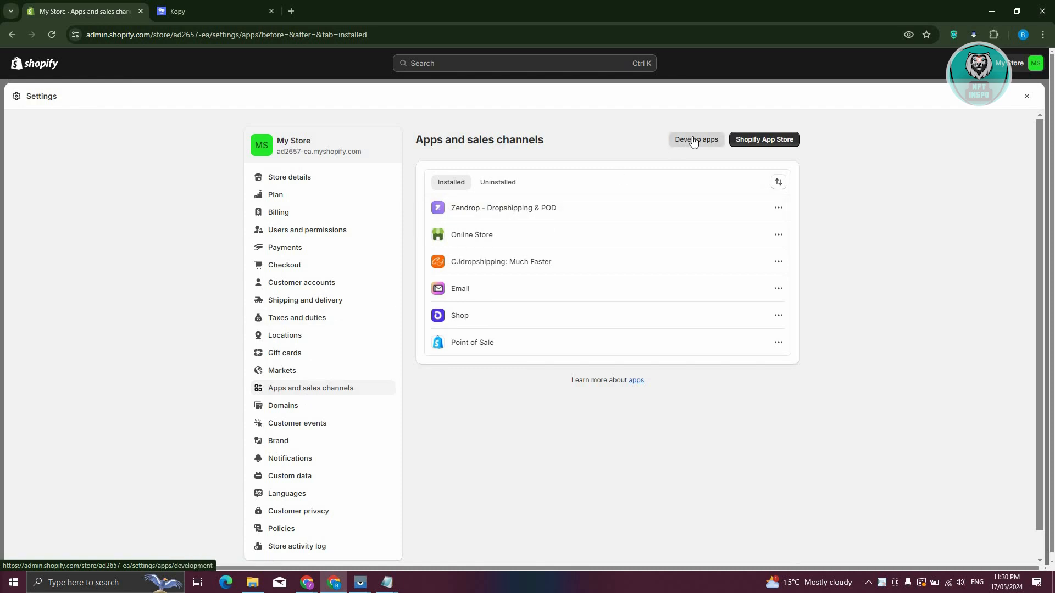
left_click(695, 139)
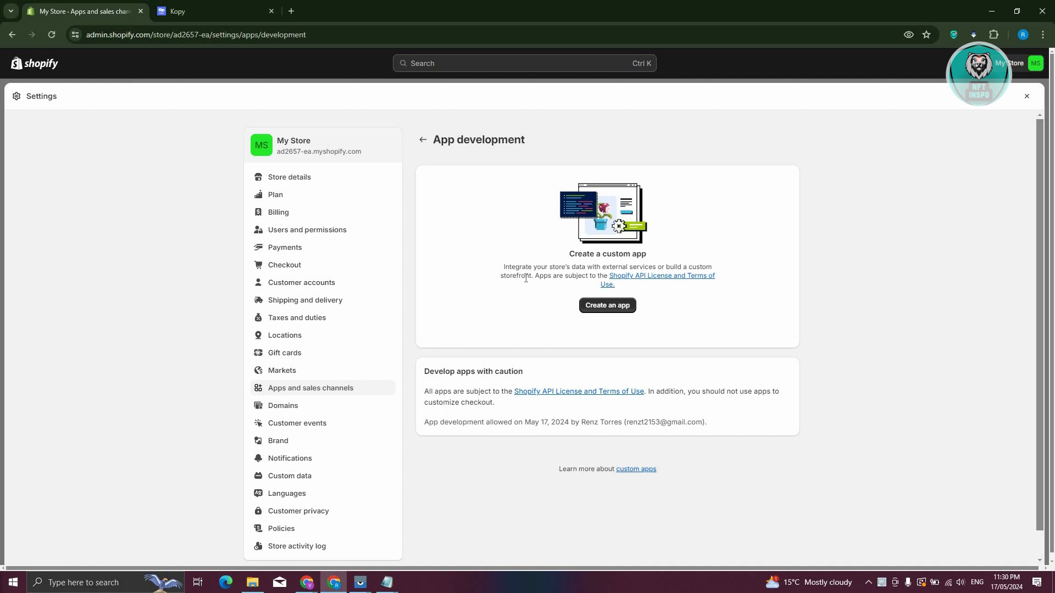
mouse_move(500, 300)
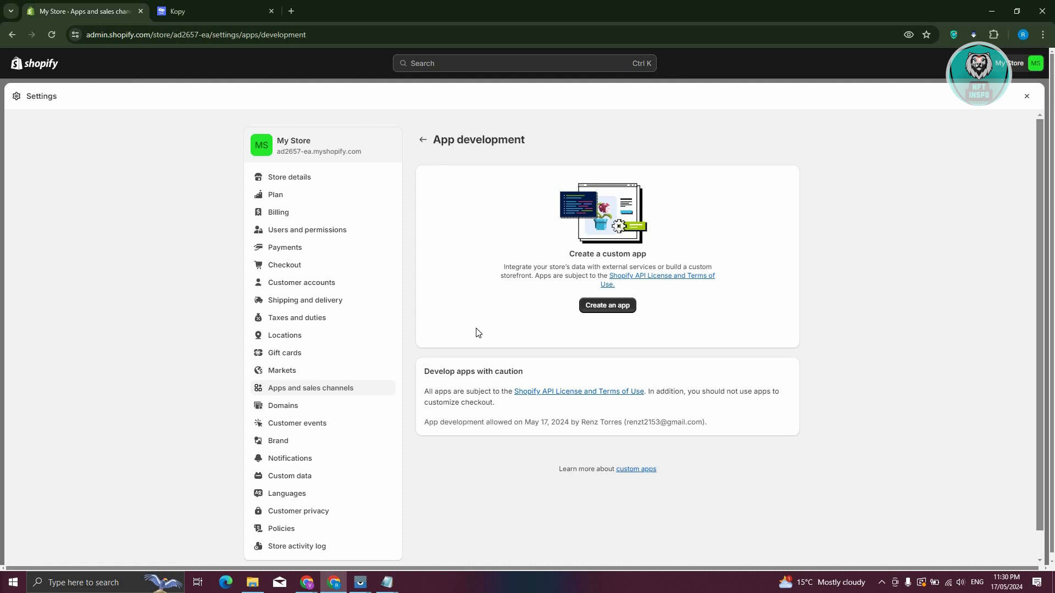
mouse_move(561, 329)
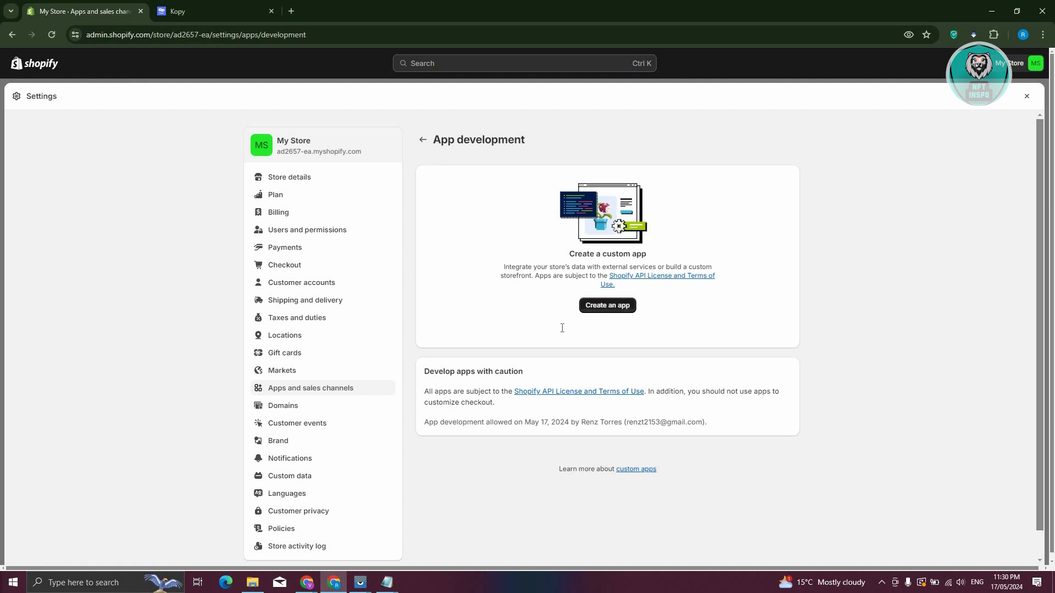
Step: Create a custom app named 'KOPY'
left_click(606, 305)
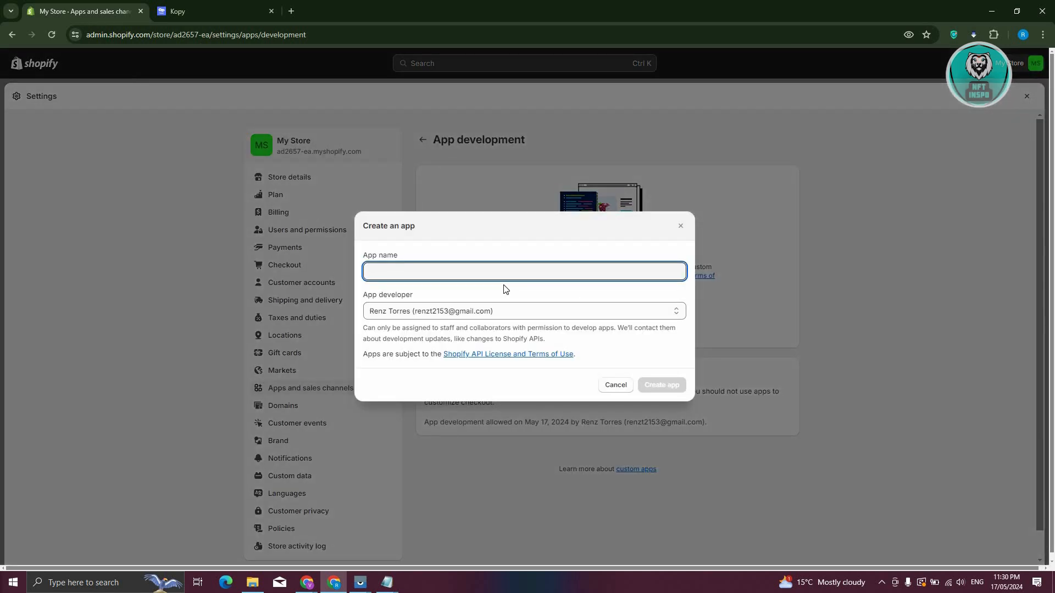
type("KOPY")
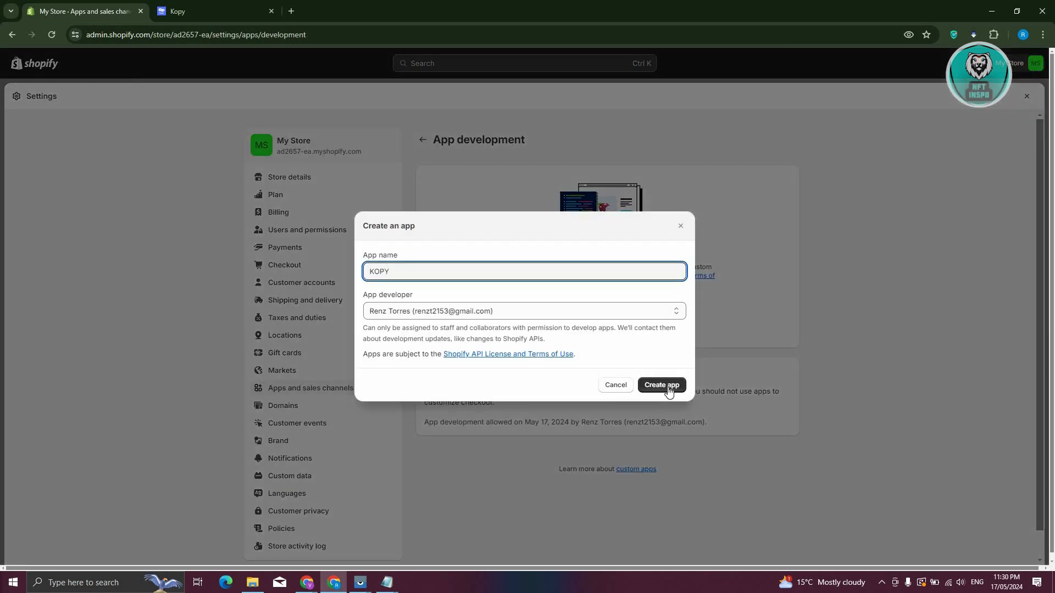
left_click(660, 385)
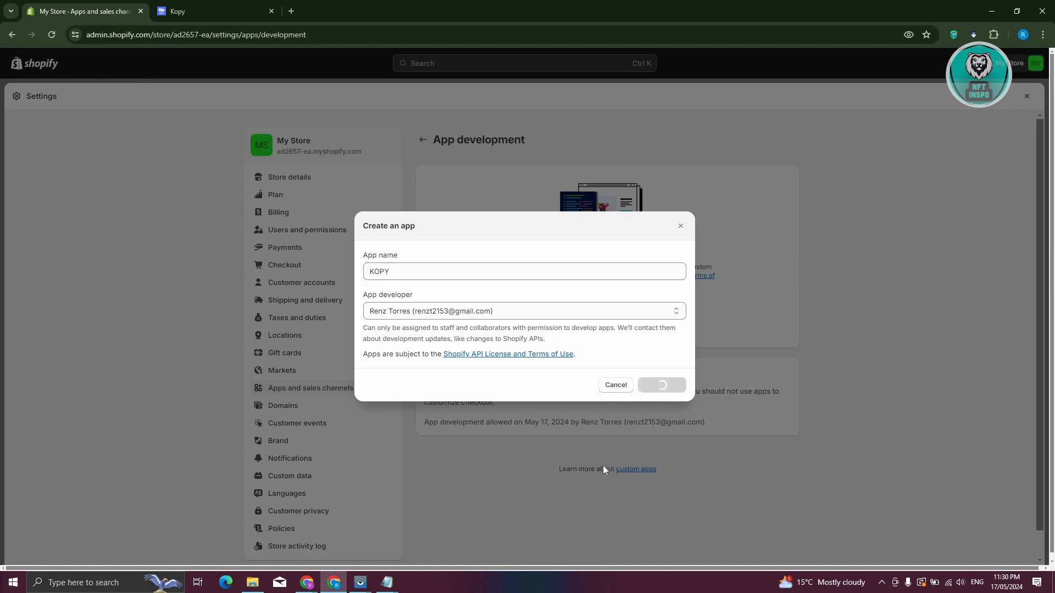
left_click(662, 385)
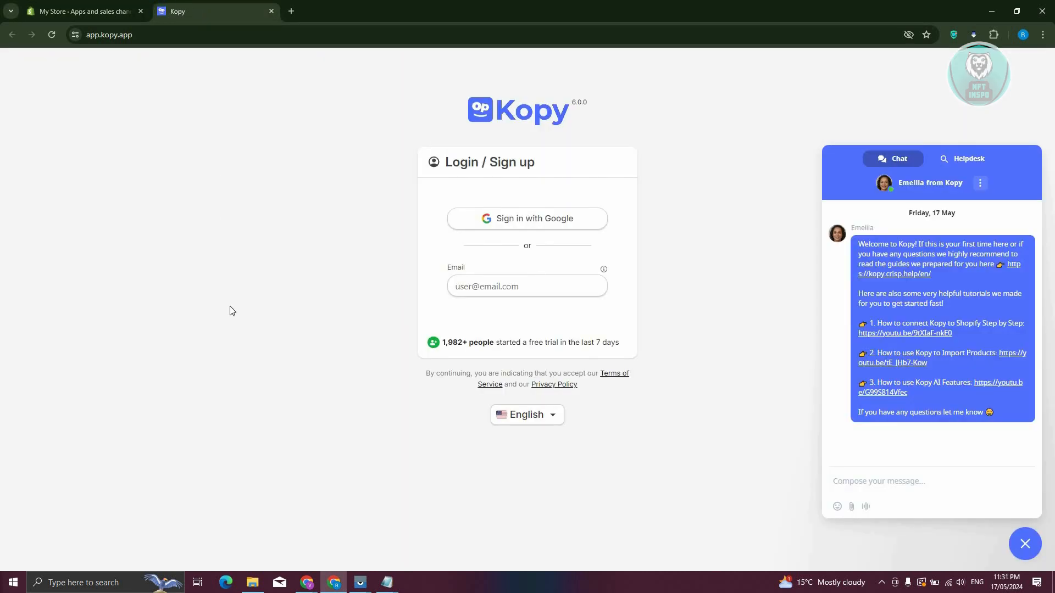
mouse_move(537, 231)
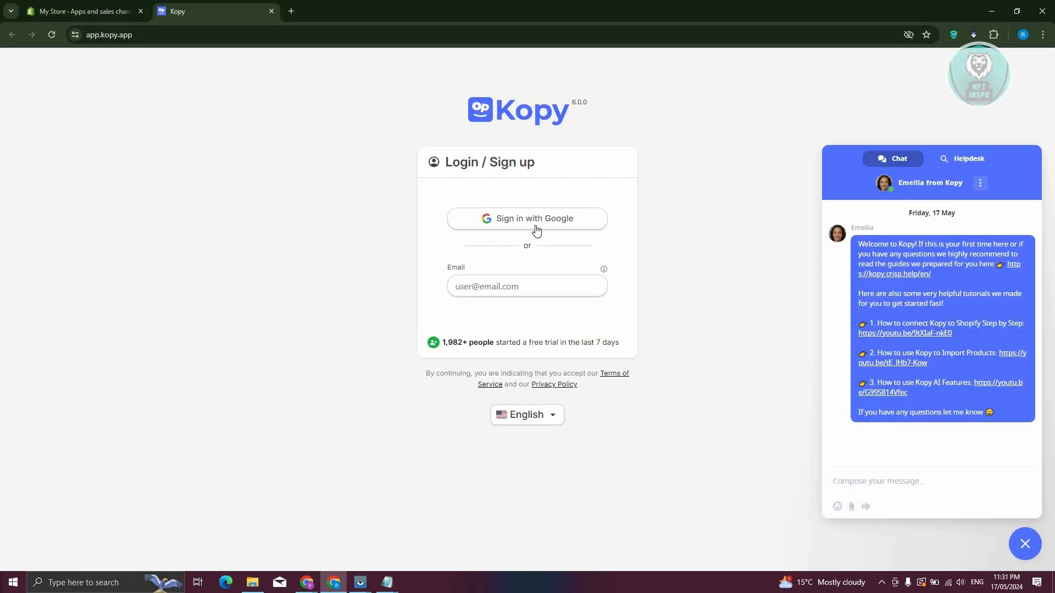
mouse_move(566, 210)
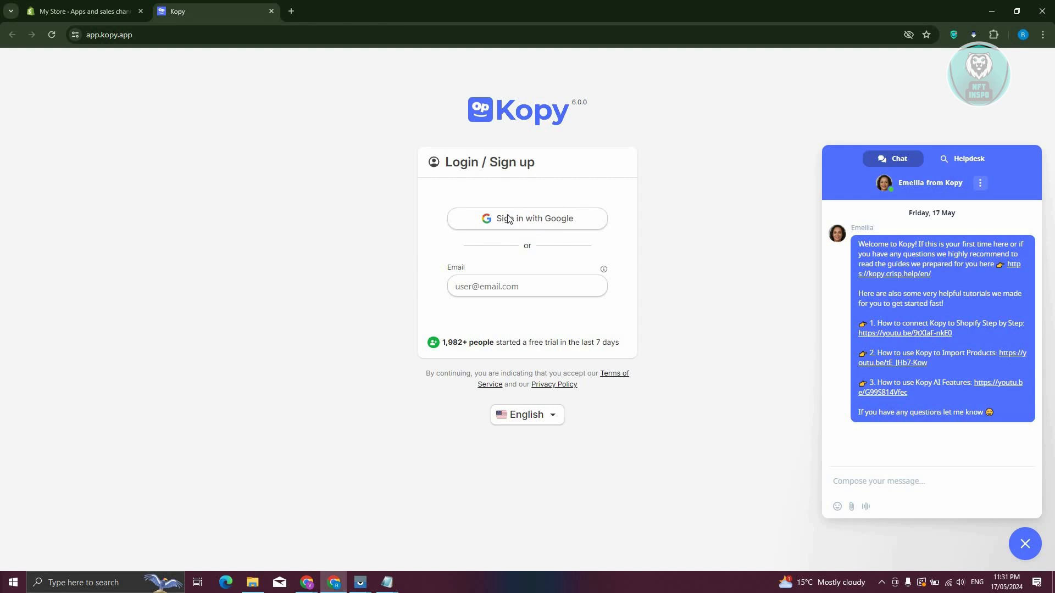
Step: Sign in to Kopy with a Google account and agree to share details with kopy.app
left_click(527, 219)
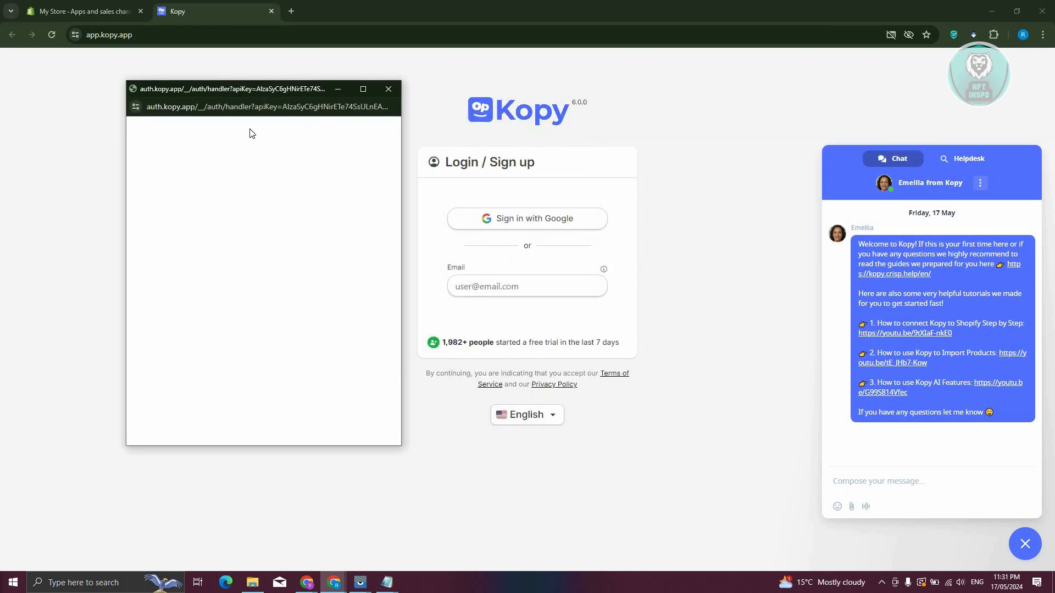
mouse_move(240, 183)
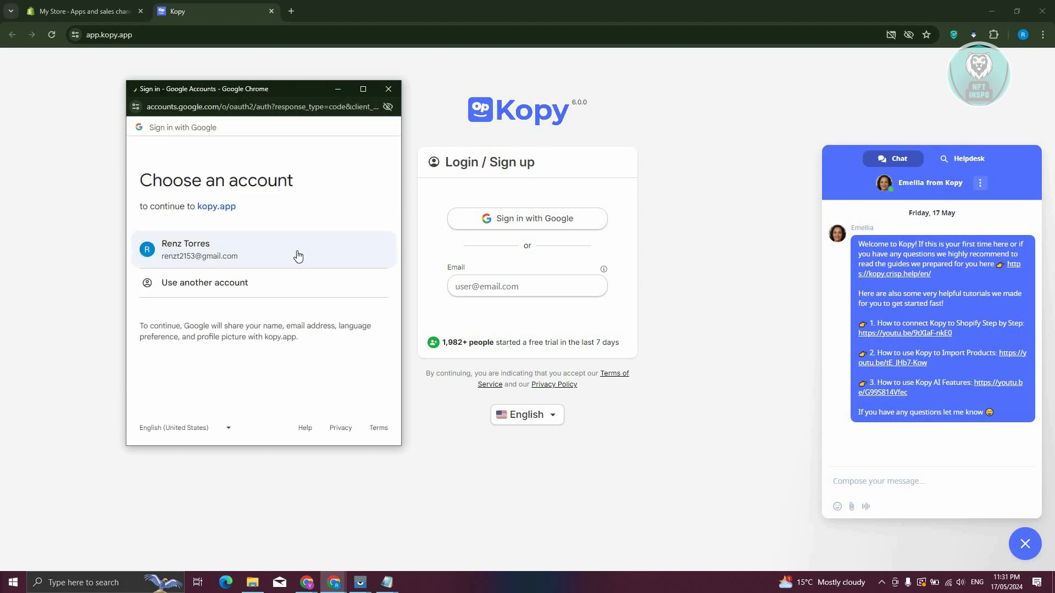
left_click(236, 249)
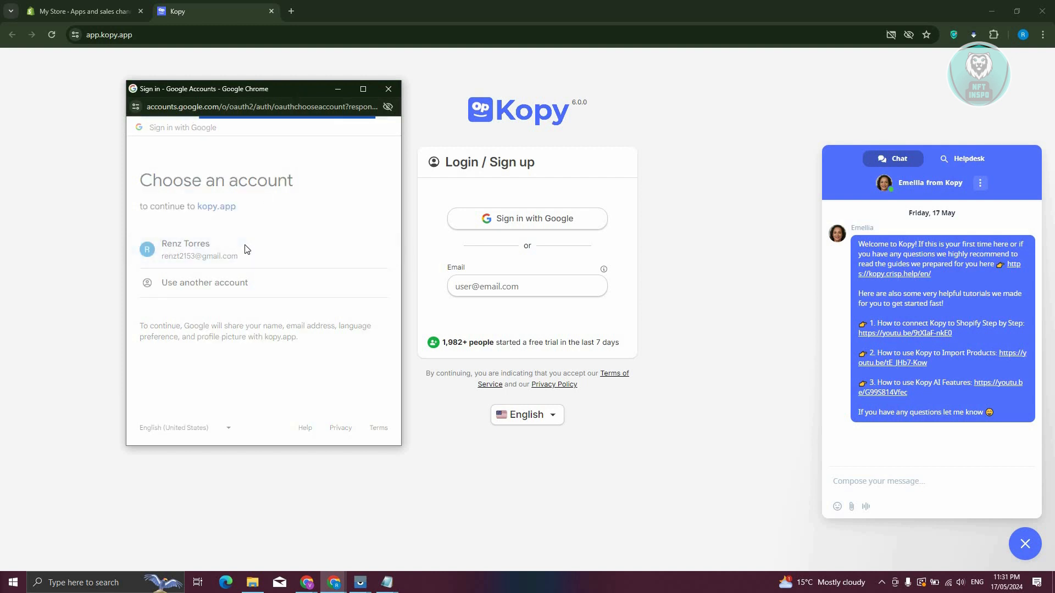
left_click(195, 249)
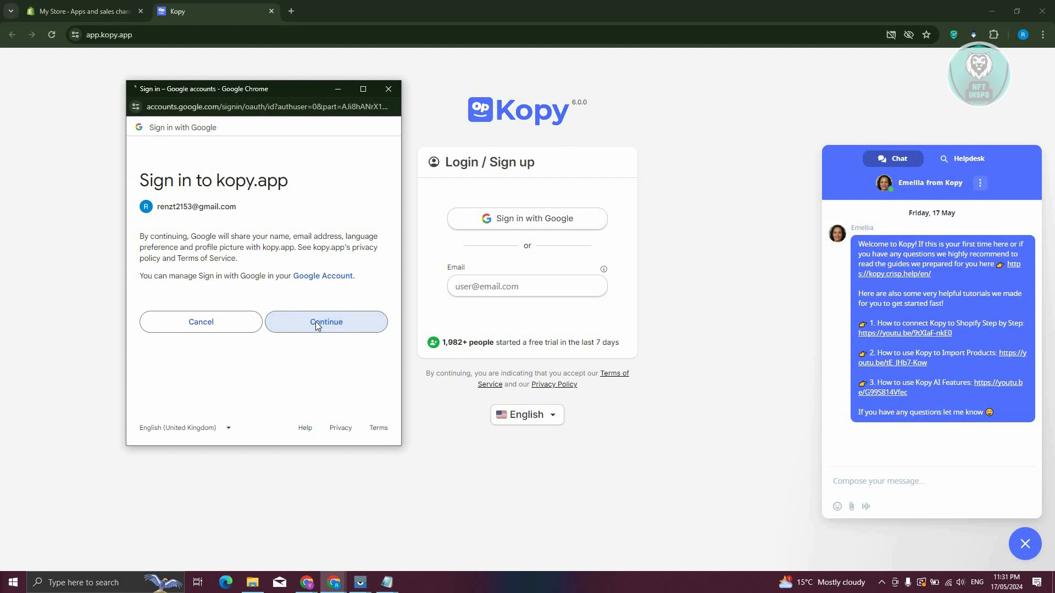
left_click(326, 322)
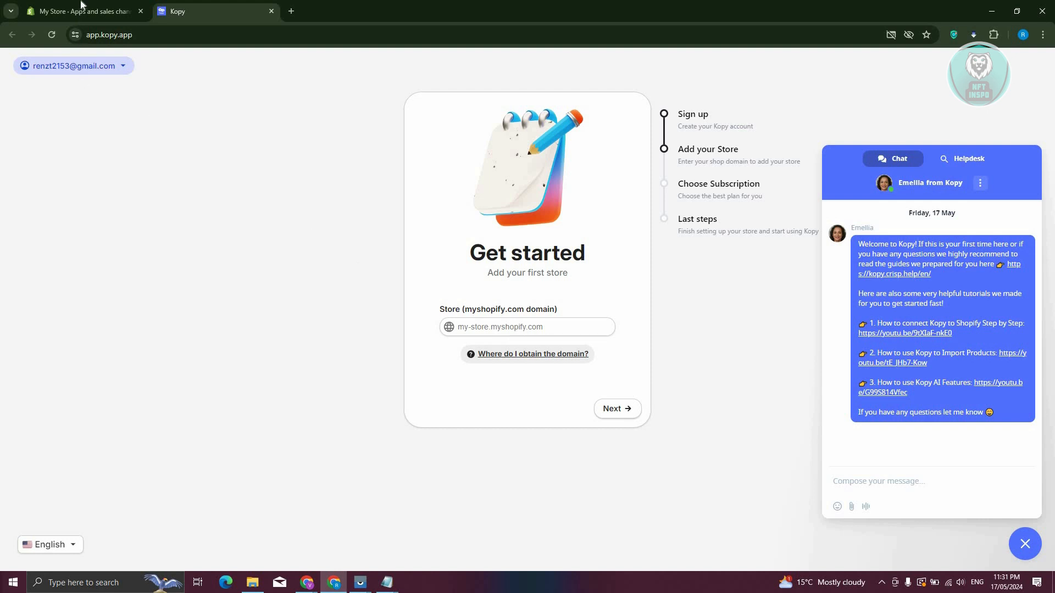
Step: Enter ad2657-ea.myshopify.com as the store domain and continue
left_click(80, 11)
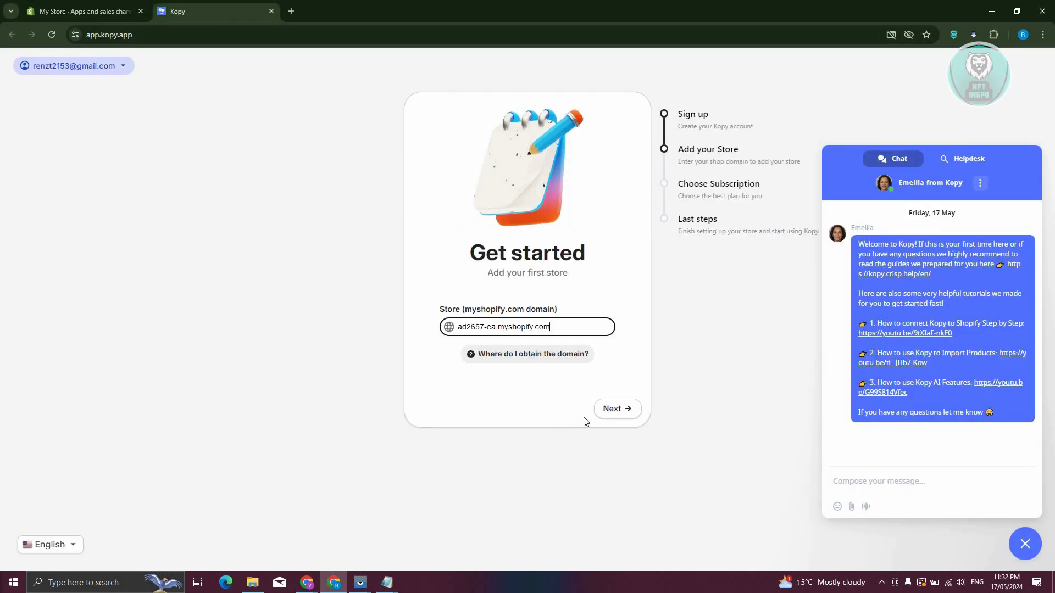
left_click(615, 408)
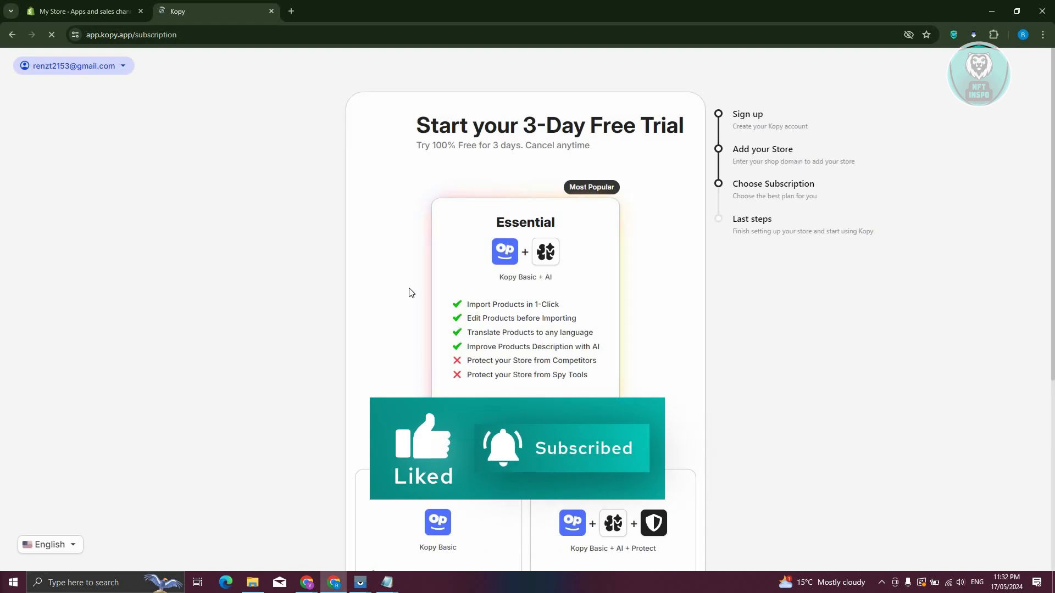
Step: Start the Starter plan's 3-day free trial from the subscription page
scroll("down", 3)
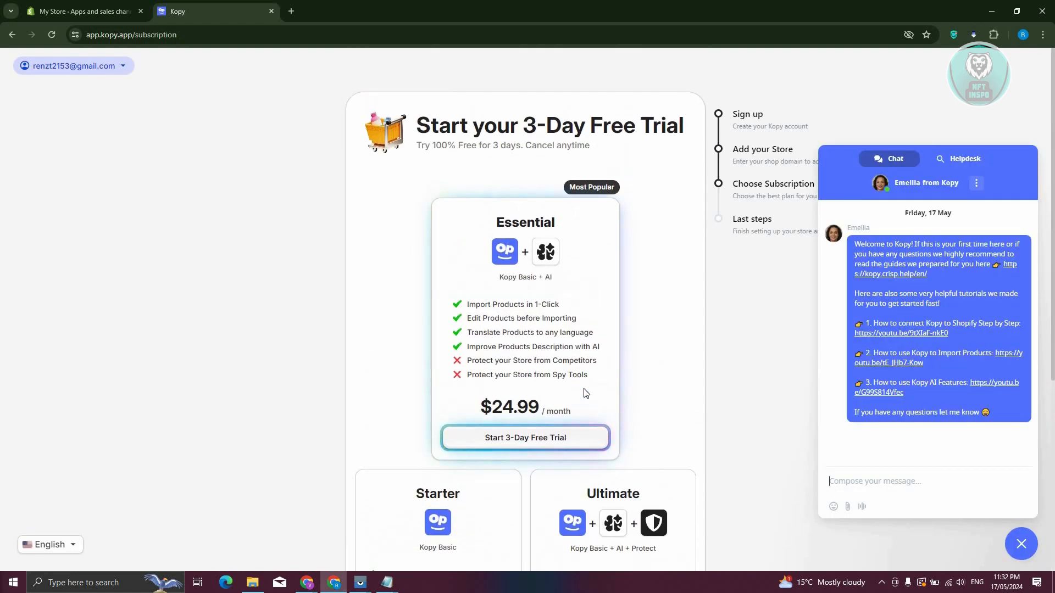
scroll("down", 3)
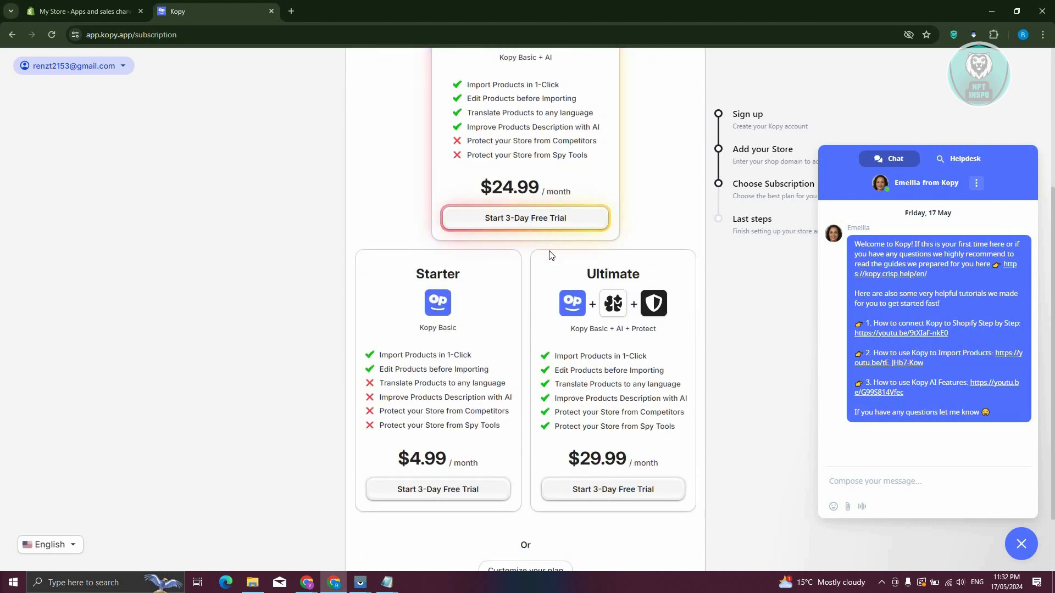
mouse_move(582, 231)
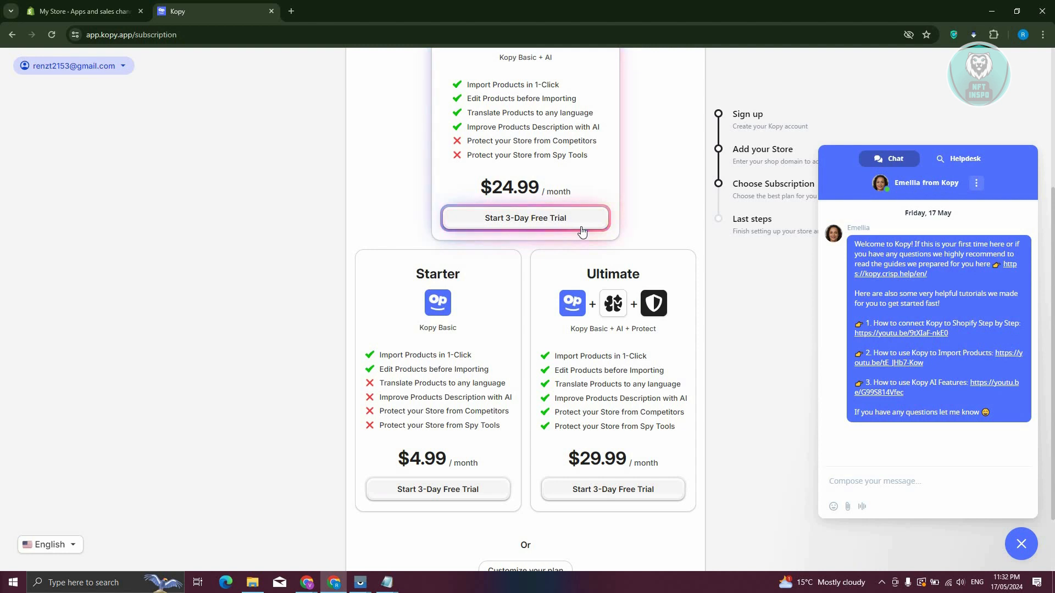
scroll("down", 3)
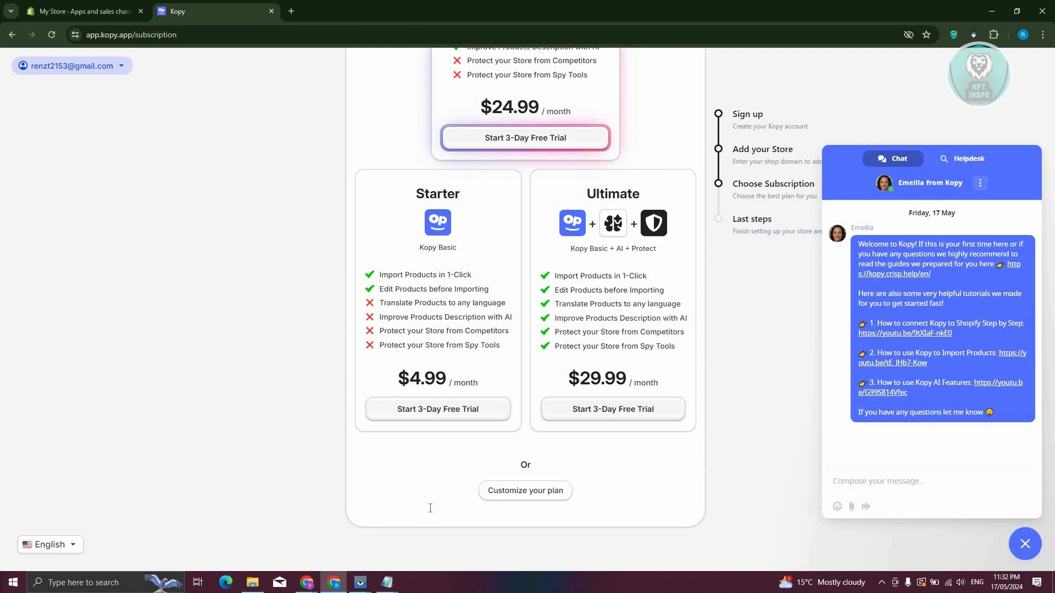
left_click(438, 408)
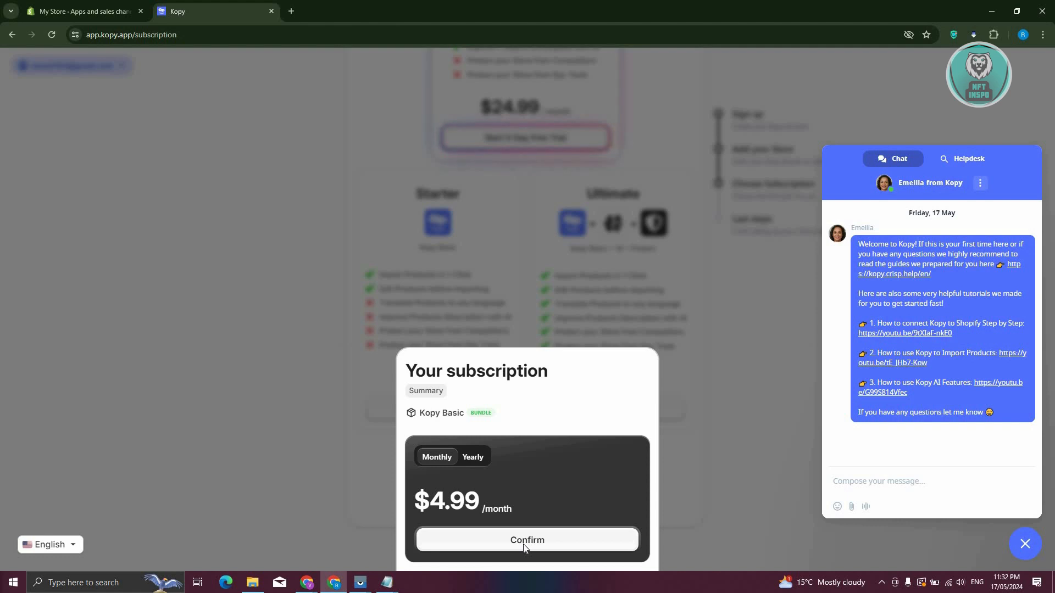
Step: Confirm the Kopy Basic subscription, fill the checkout ZIP/Postcode, and return to Shopify
left_click(527, 540)
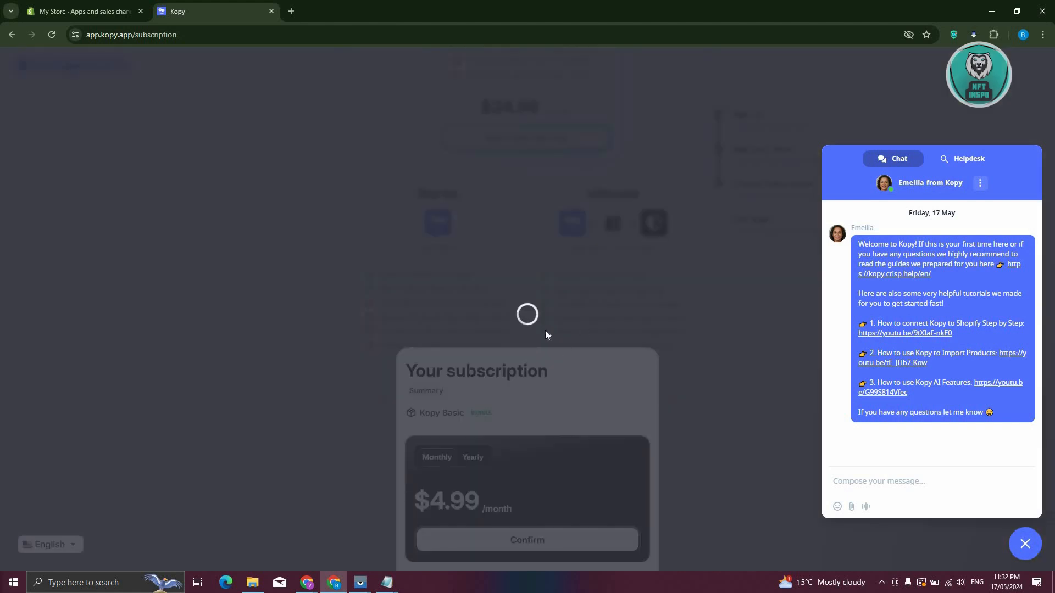
left_click(527, 540)
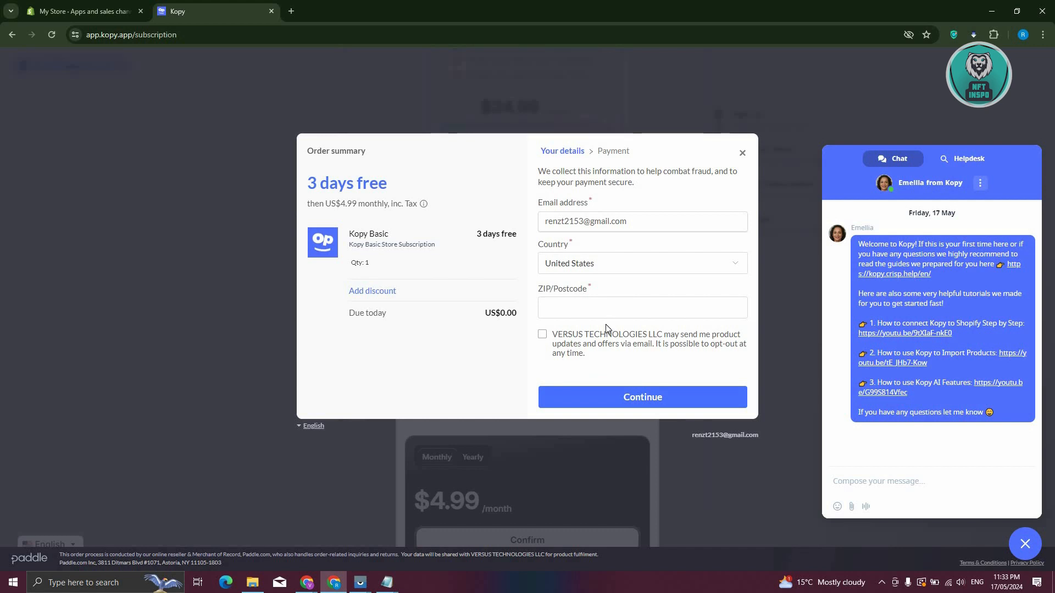
left_click(622, 308)
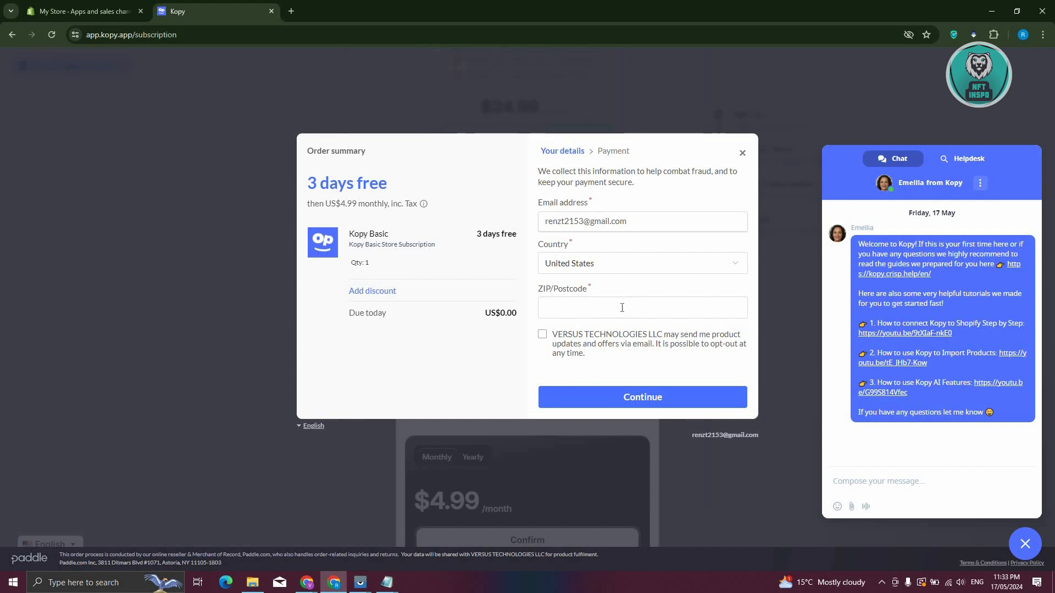
left_click(641, 307)
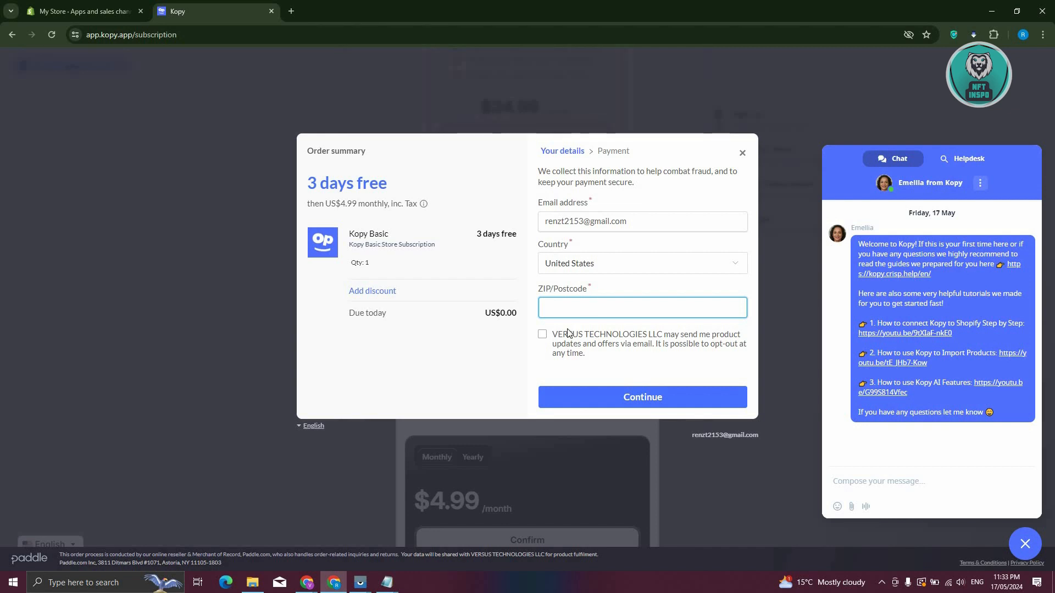
mouse_move(610, 396)
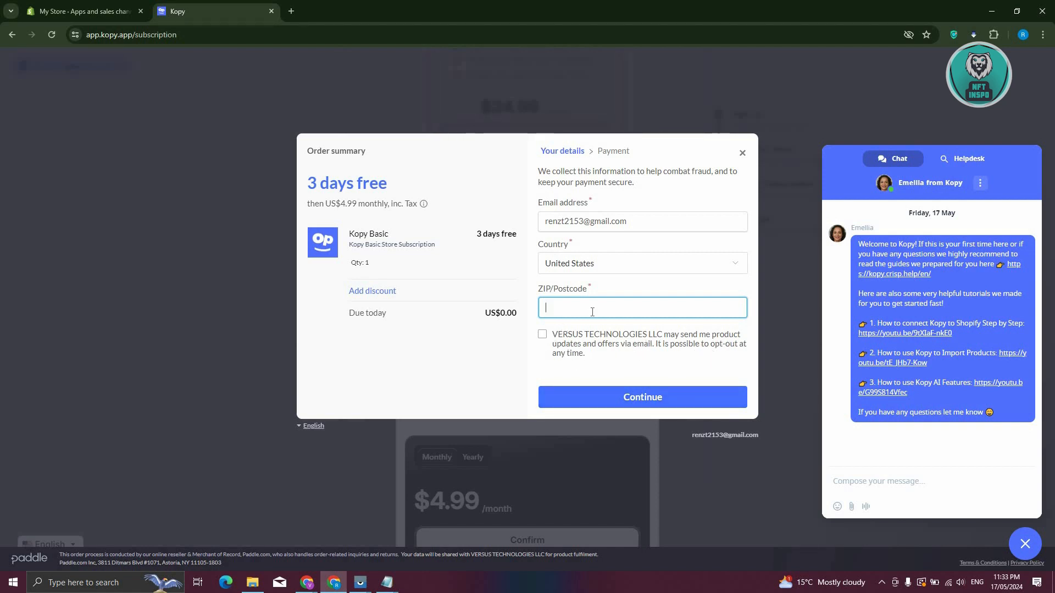
left_click(81, 11)
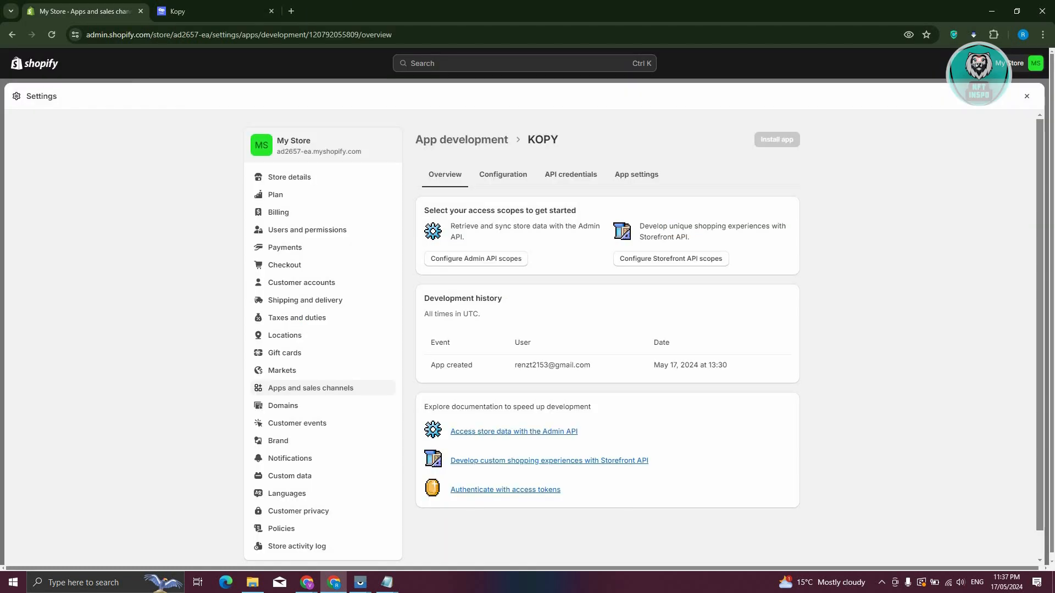
mouse_move(416, 410)
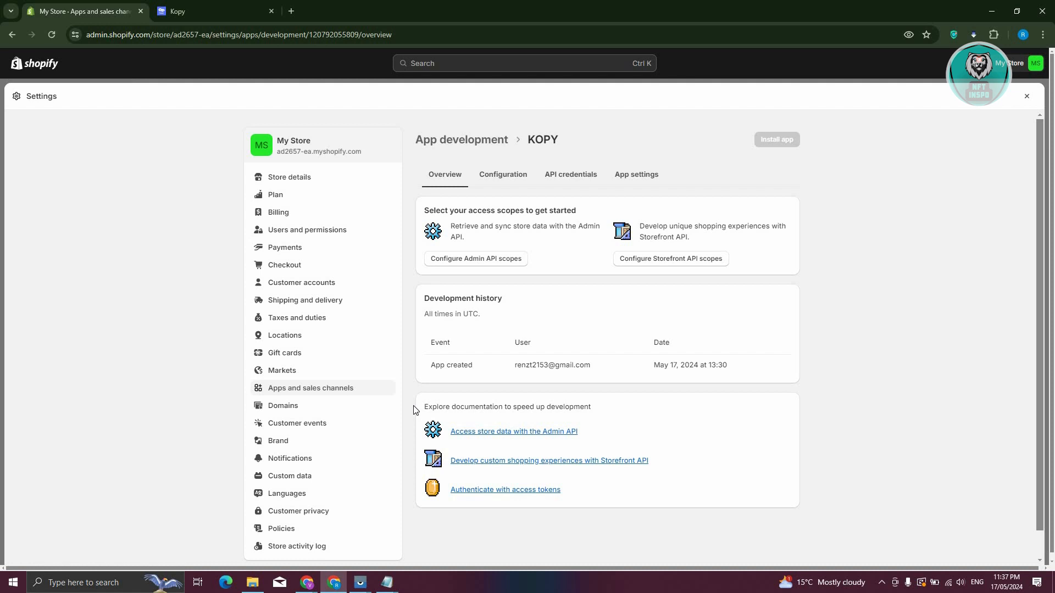
mouse_move(474, 162)
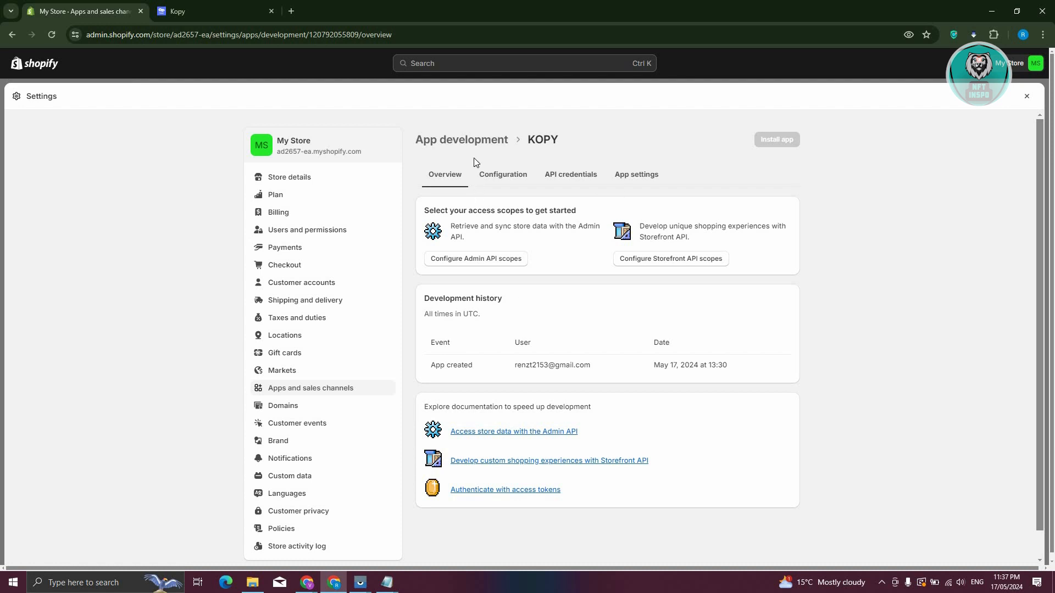
mouse_move(508, 227)
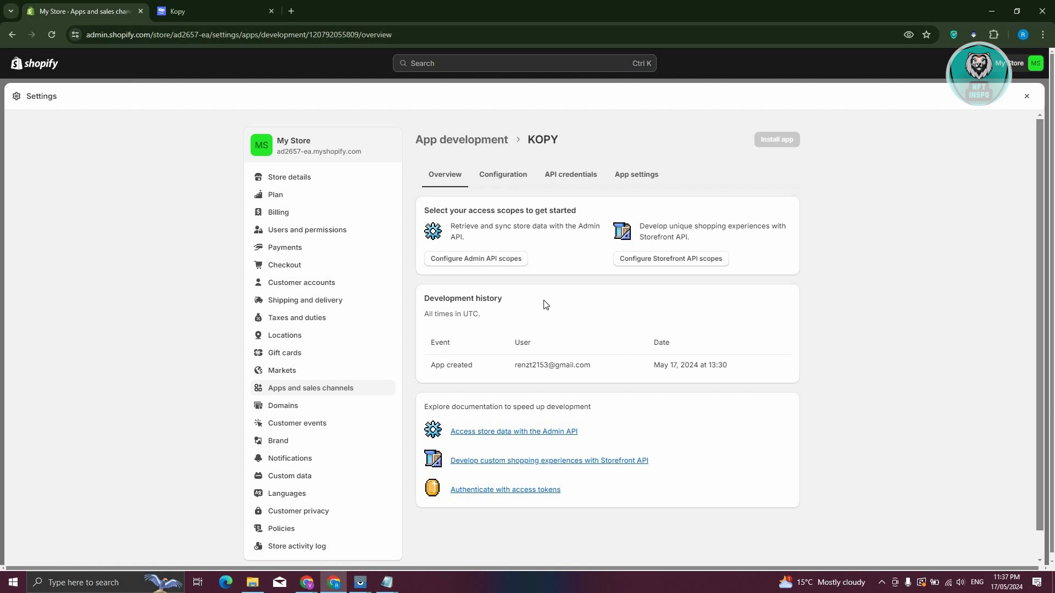
Step: From KOPY's Configuration tab, open Admin API integration scopes and scroll the list
left_click(503, 175)
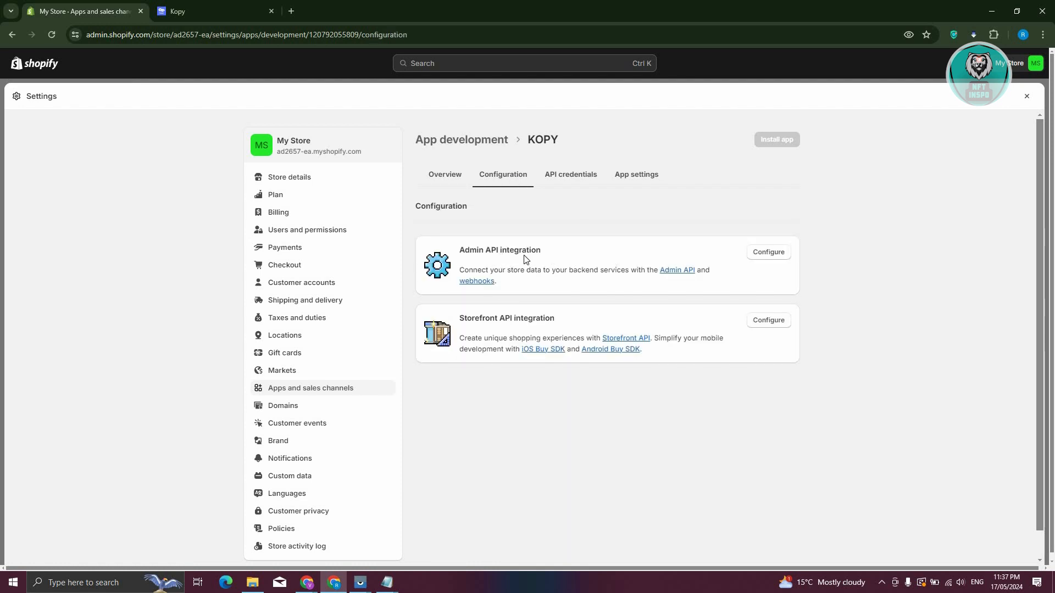
mouse_move(759, 258)
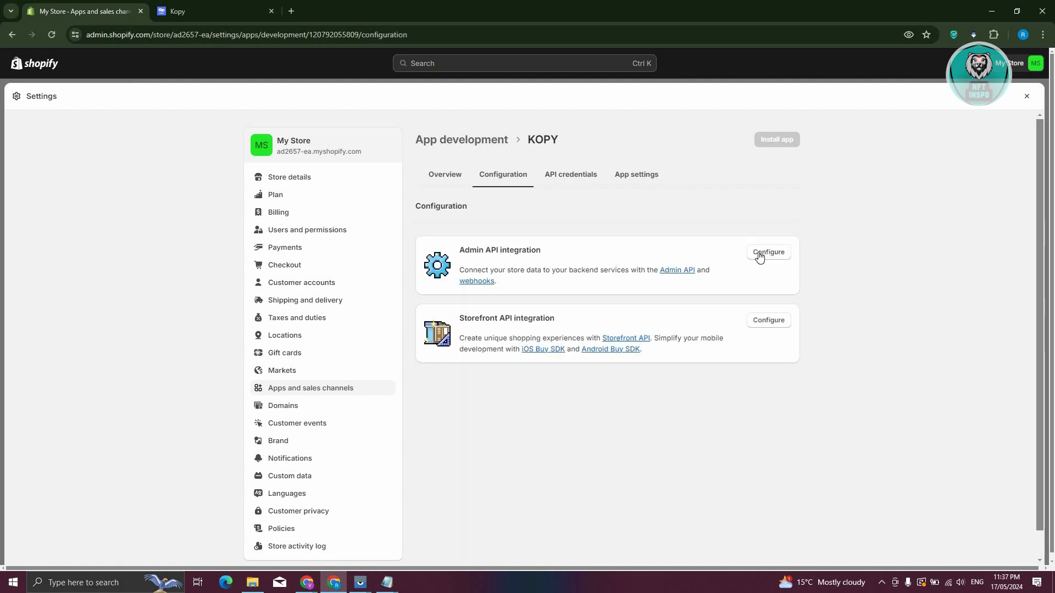
left_click(768, 254)
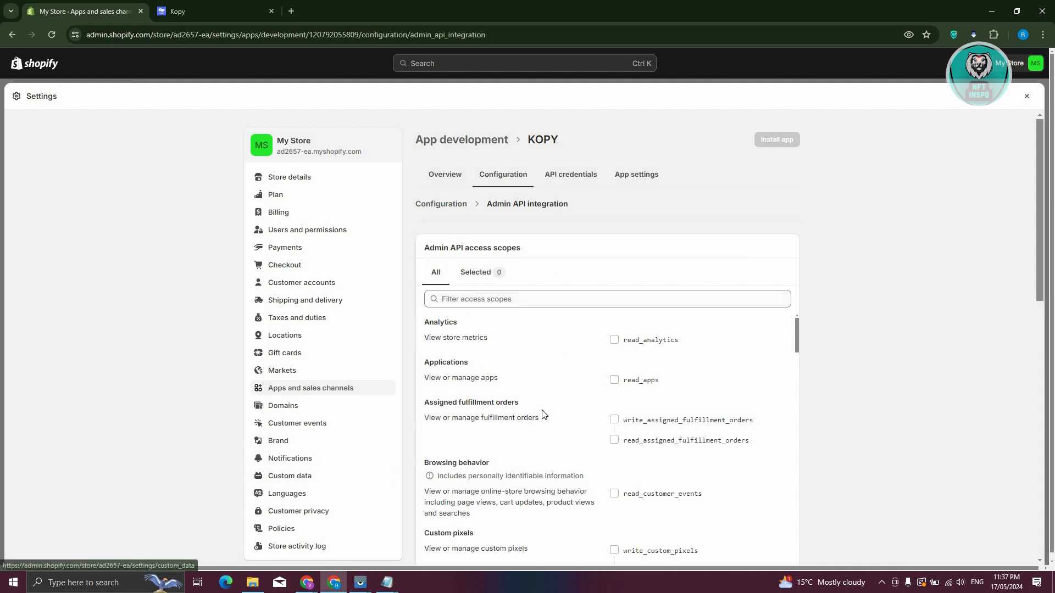
mouse_move(609, 402)
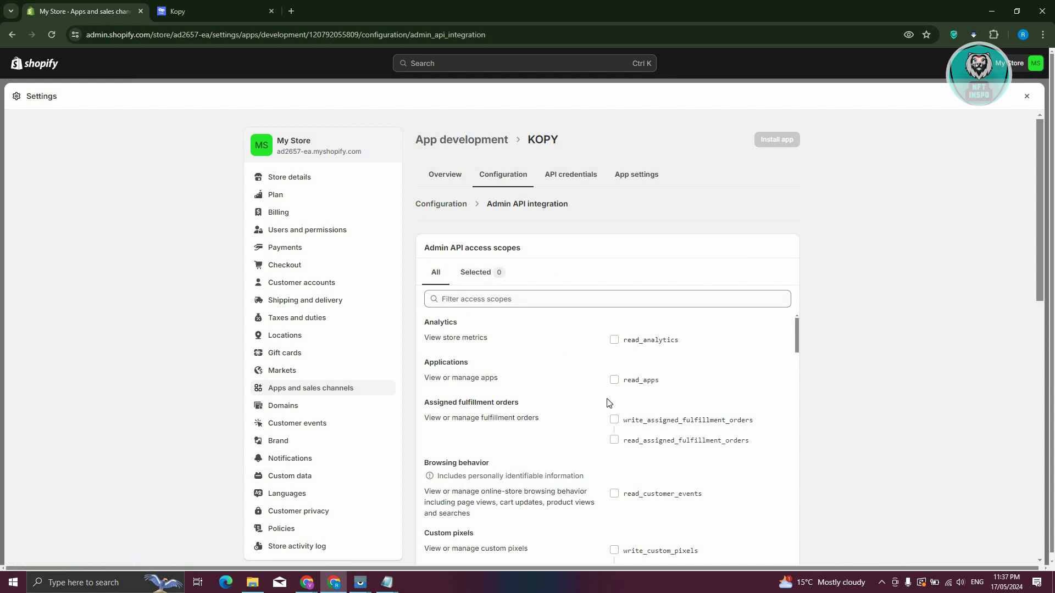
scroll("down", 3)
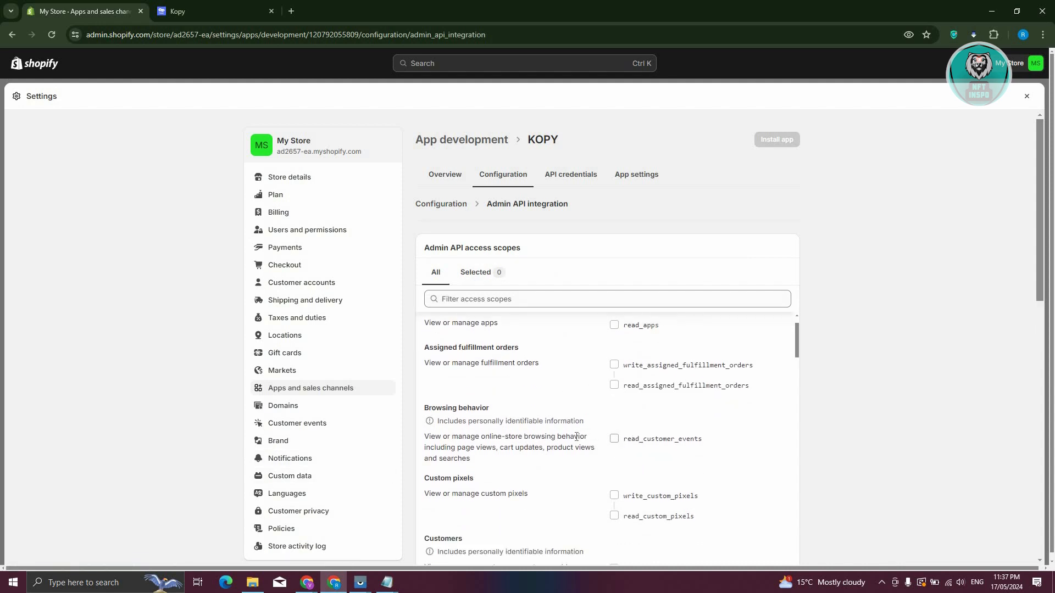
scroll("down", 3)
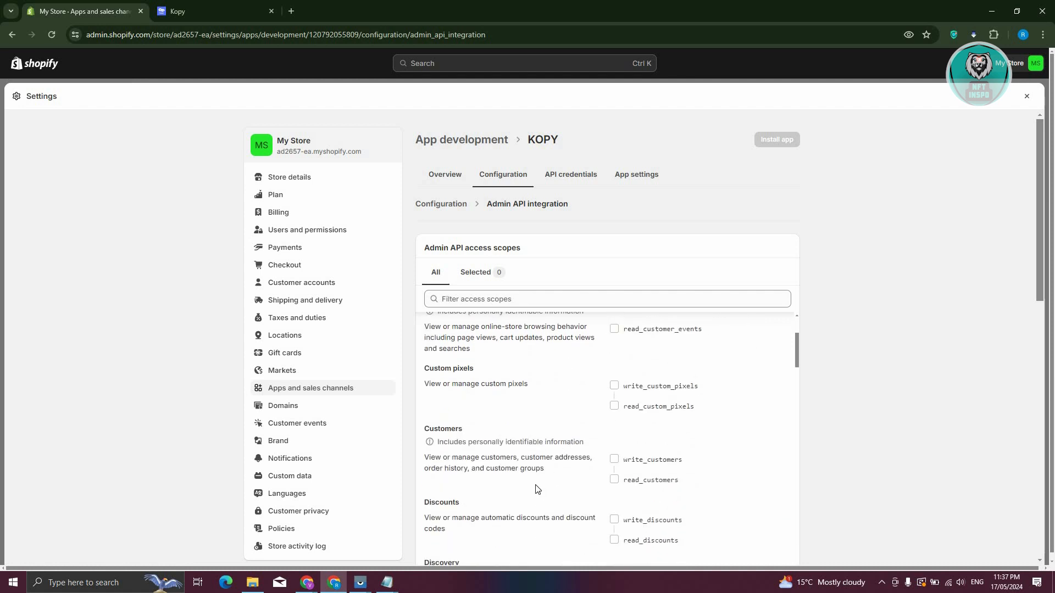
mouse_move(560, 477)
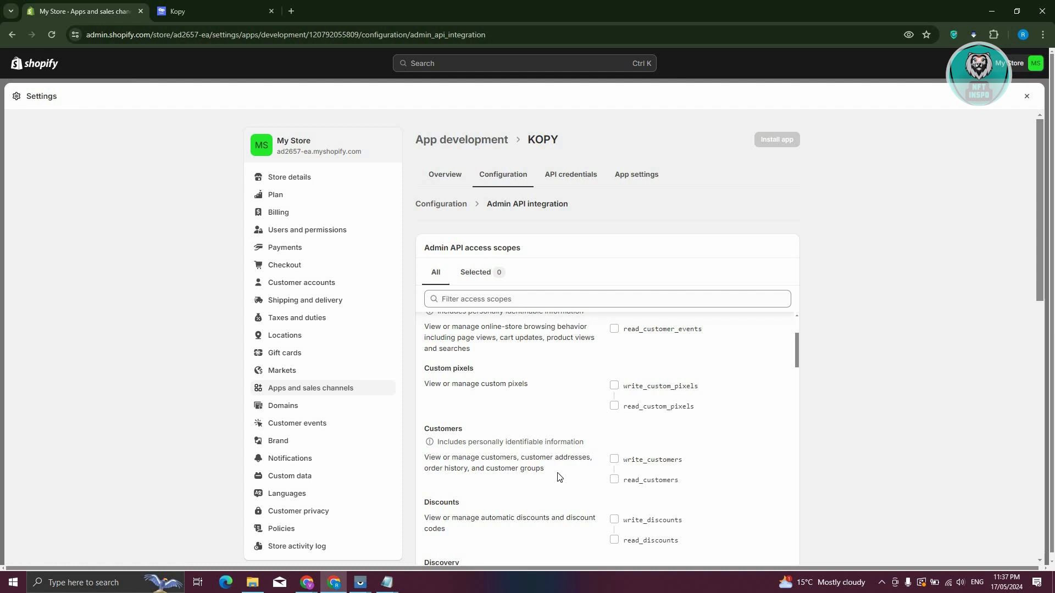
mouse_move(731, 459)
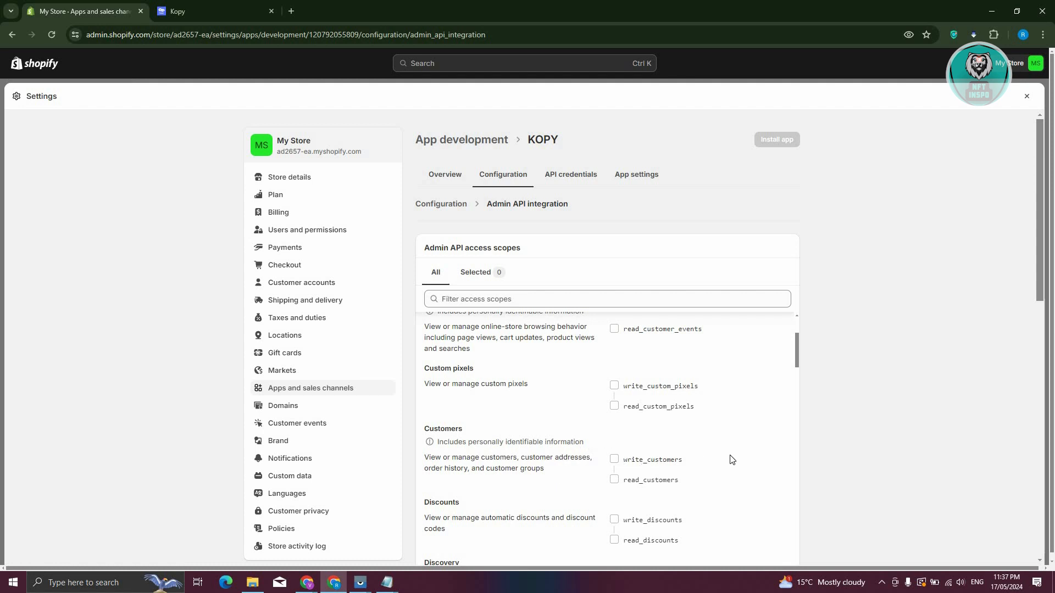
mouse_move(888, 378)
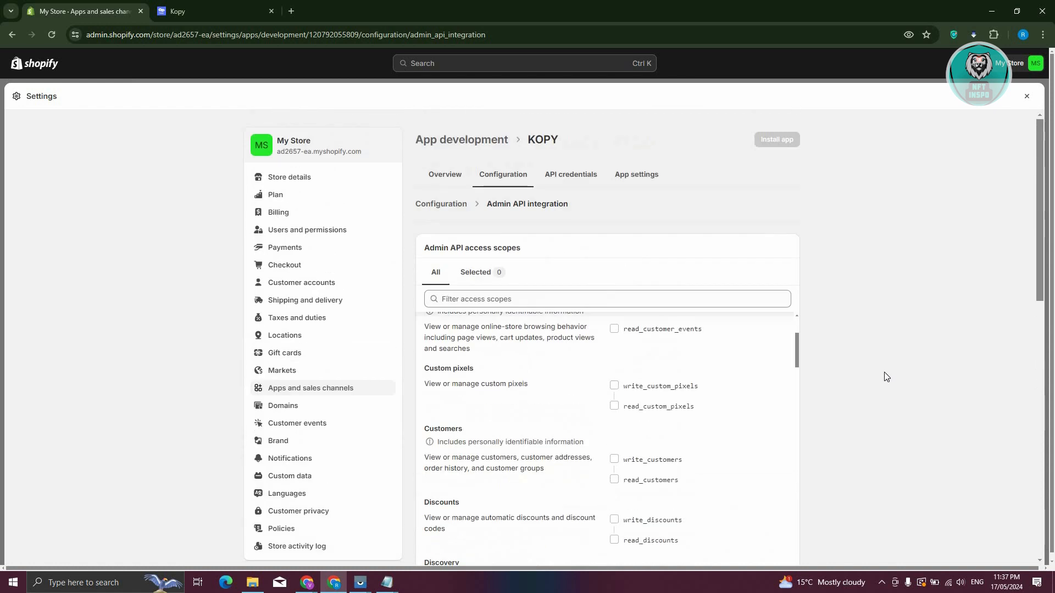
mouse_move(798, 145)
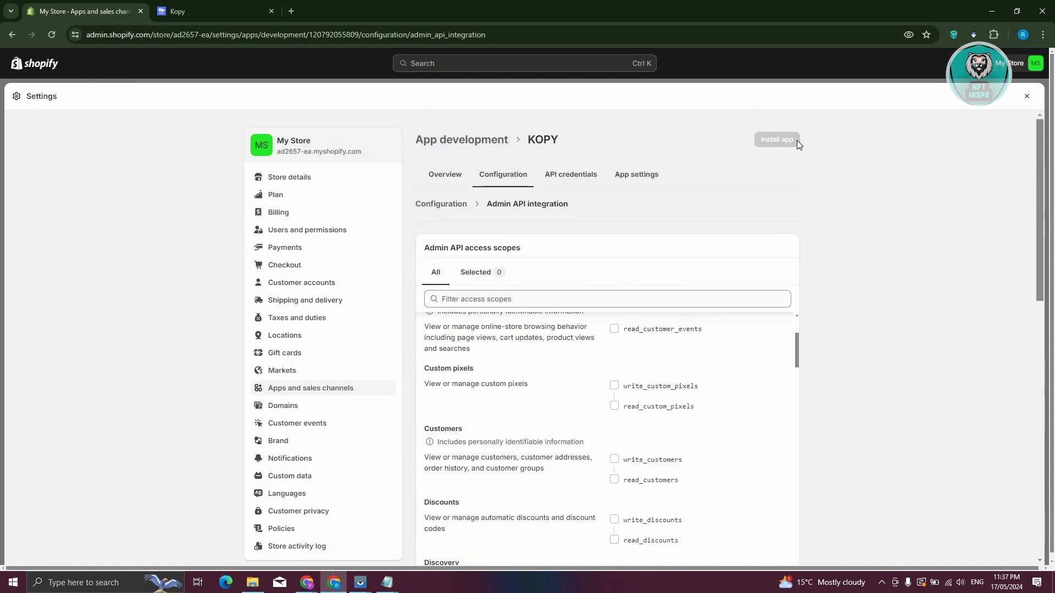
mouse_move(873, 246)
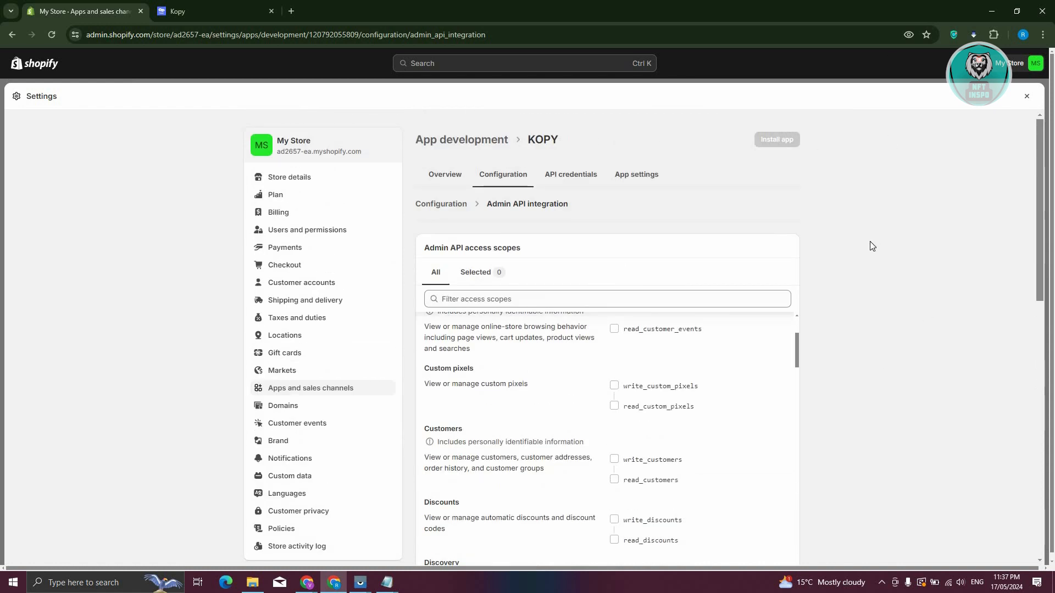
mouse_move(874, 243)
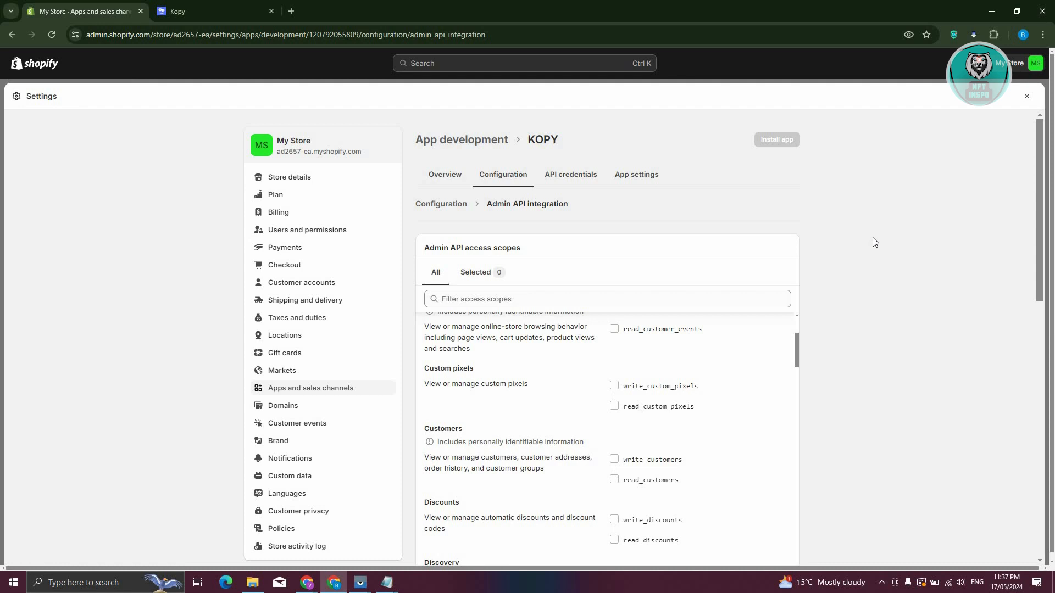